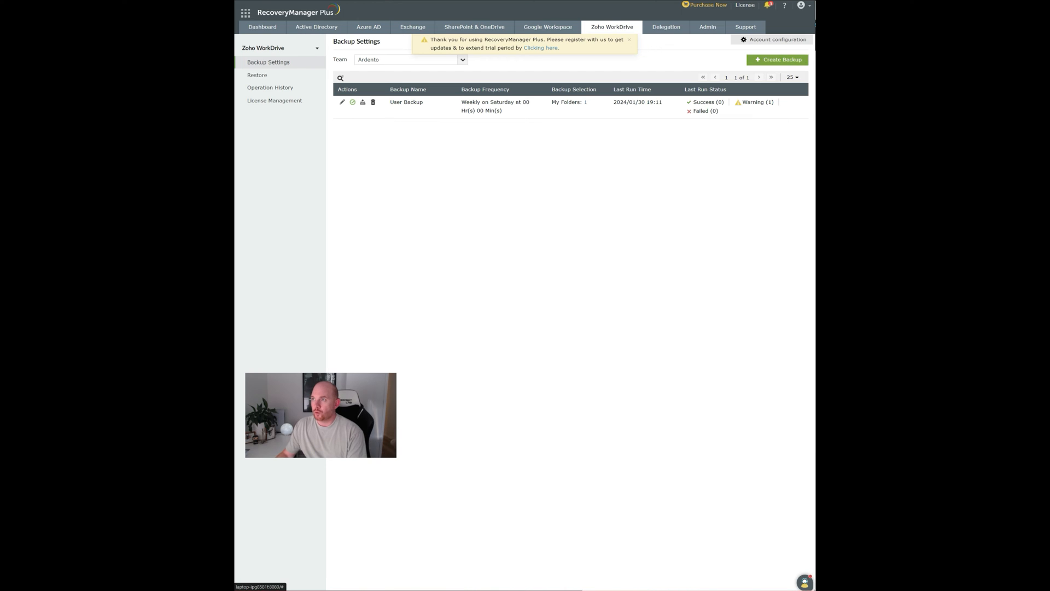
- Start a new Zoho WorkDrive backup for the Ardento team with Create Backup
{"action": "left_click", "coordinate": [777, 59]}
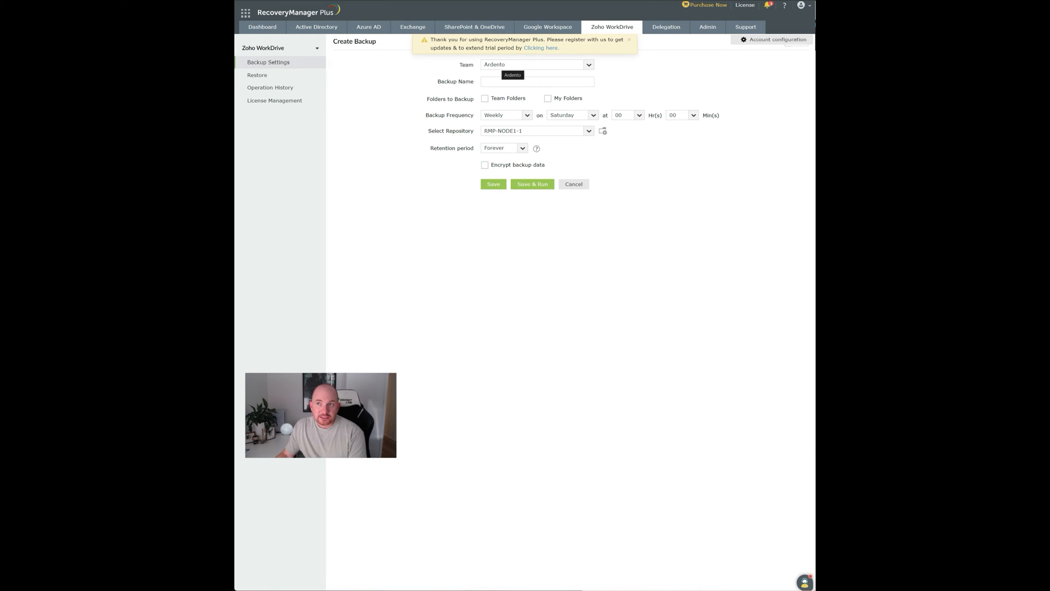
- Name the backup 'new backup' and select Team Folders, leaving My Folders unticked
{"action": "left_click", "coordinate": [536, 81]}
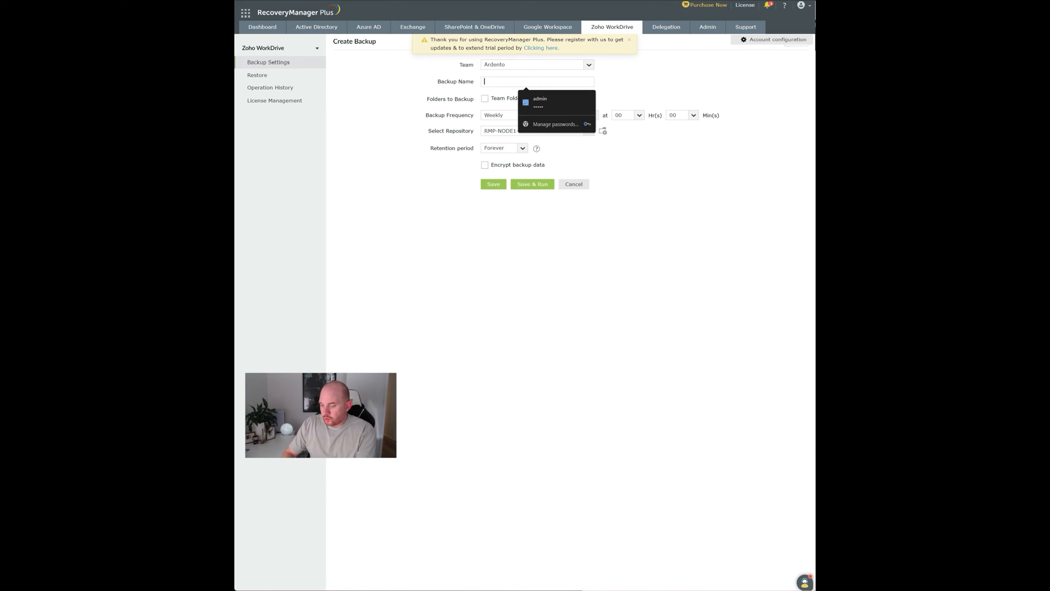
{"action": "type", "text": "new backup"}
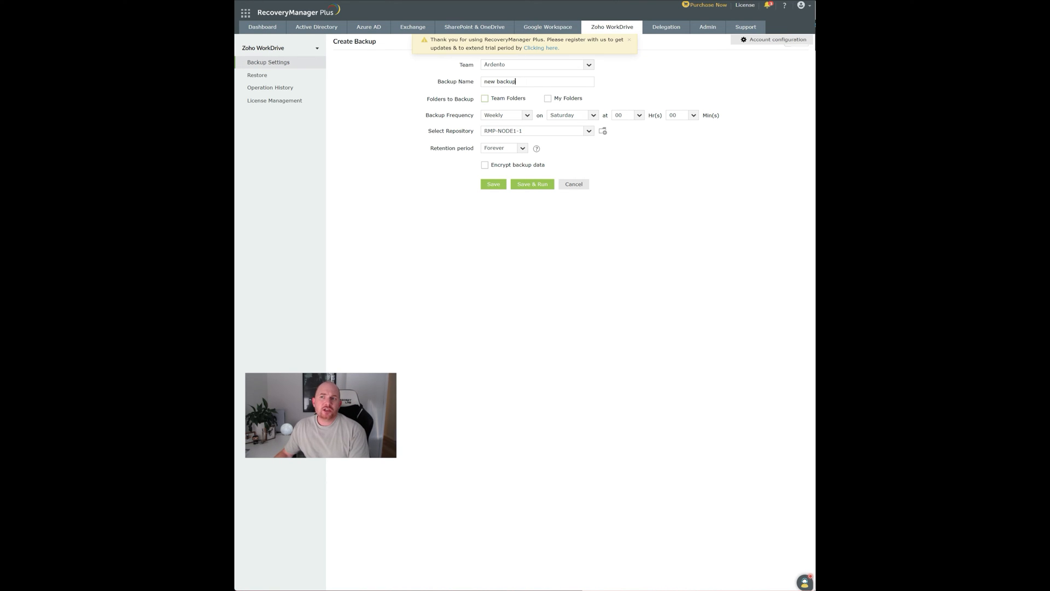
{"action": "left_click", "coordinate": [484, 98]}
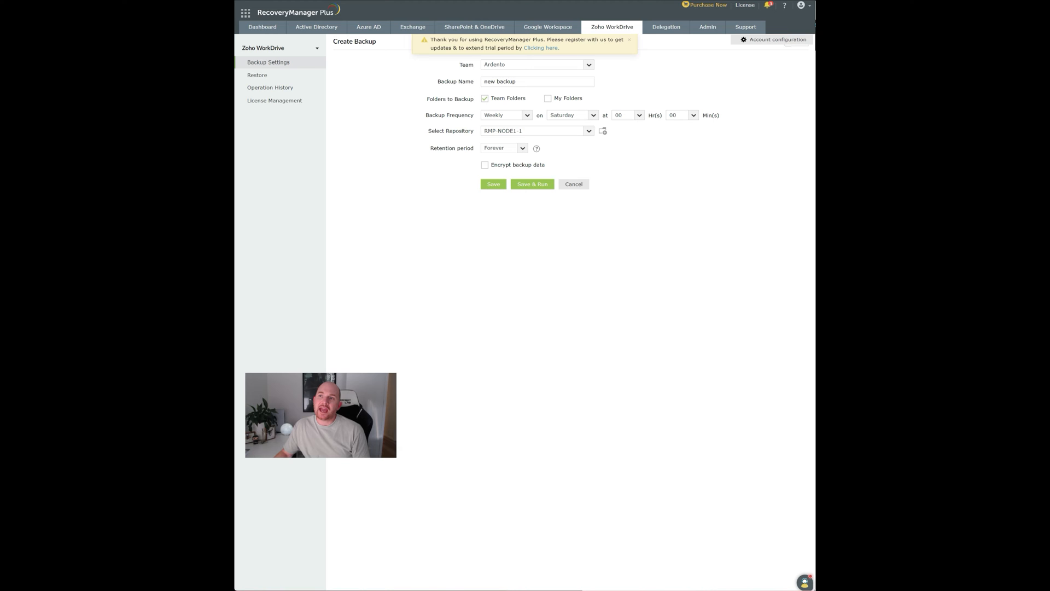
{"action": "left_click", "coordinate": [546, 98]}
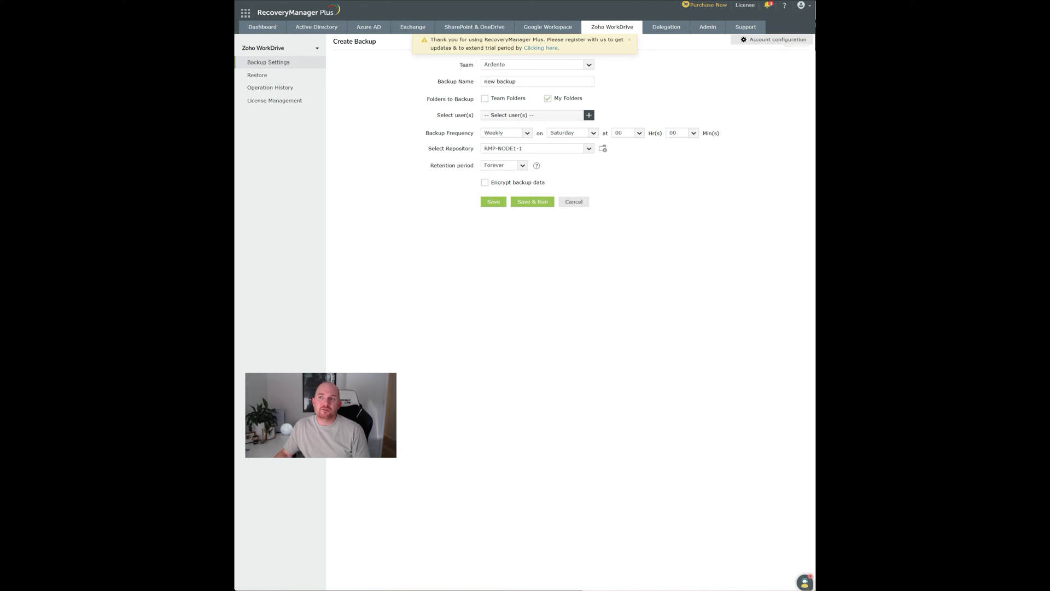
{"action": "left_click", "coordinate": [588, 114]}
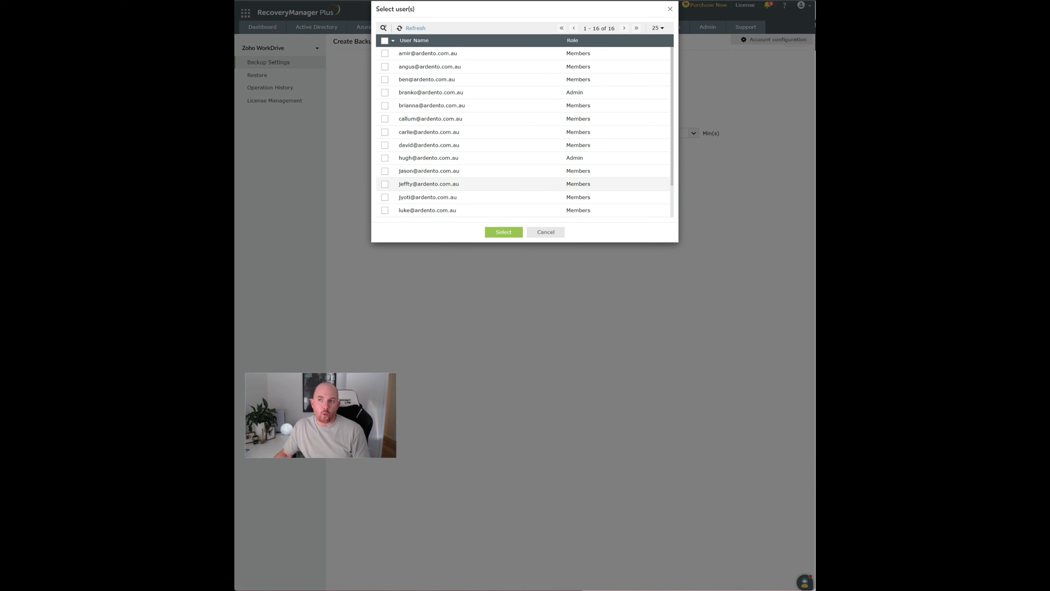
{"action": "left_click", "coordinate": [545, 232]}
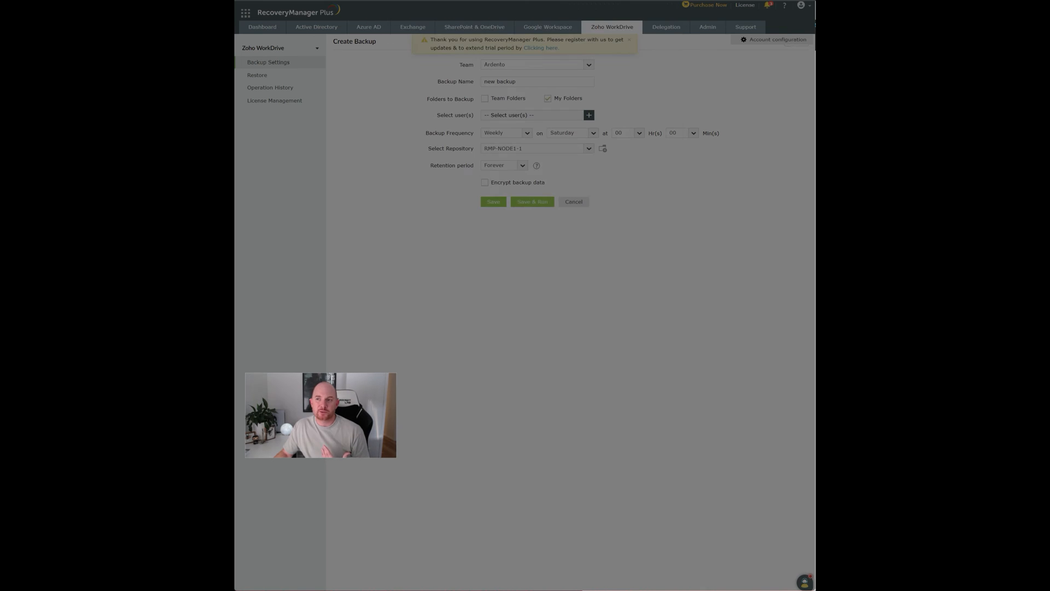
{"action": "left_click", "coordinate": [485, 98]}
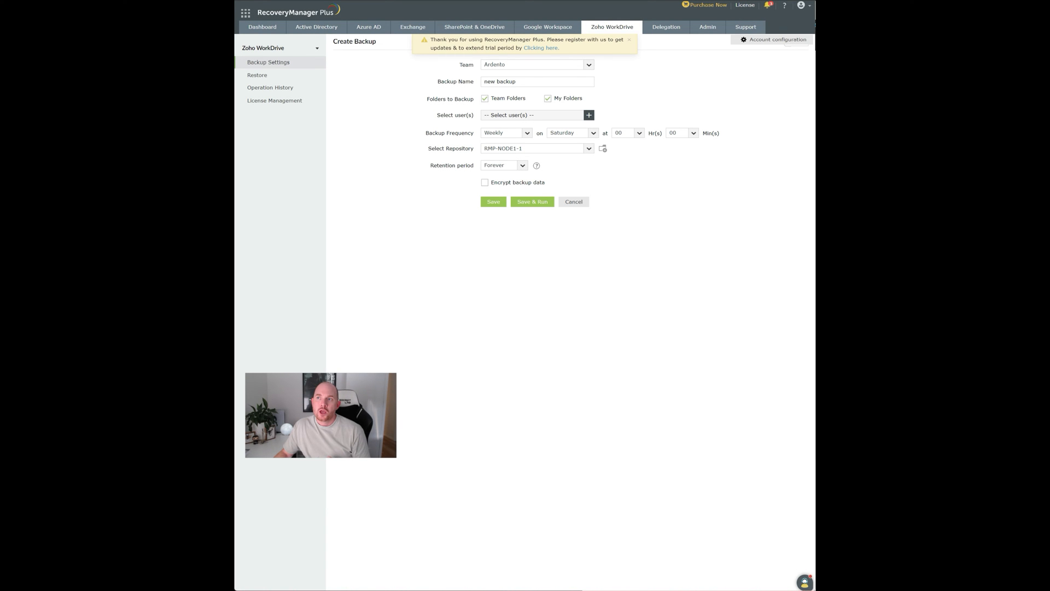
{"action": "left_click", "coordinate": [548, 98]}
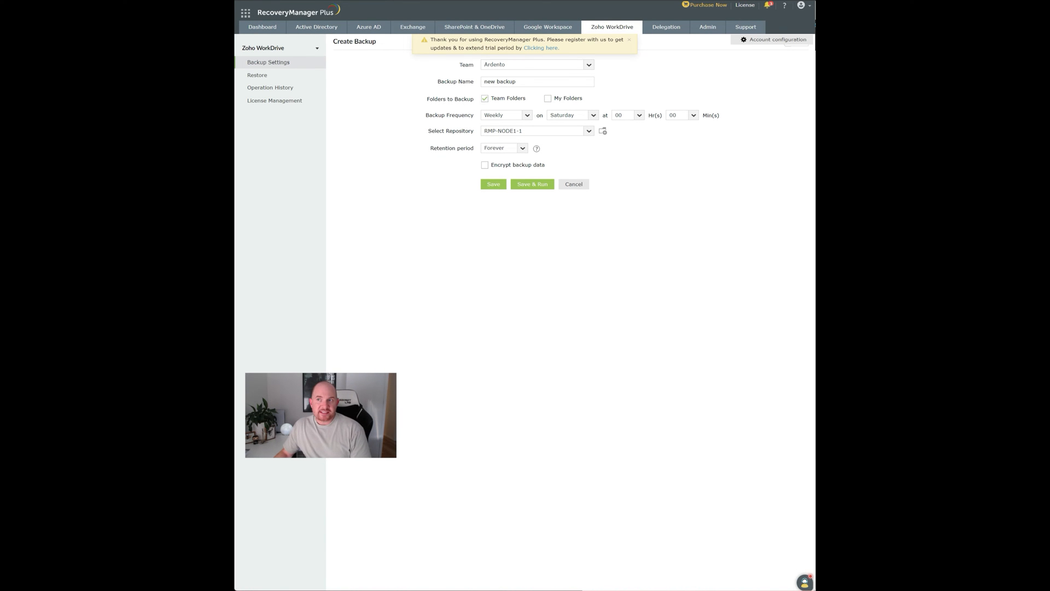
{"action": "left_click", "coordinate": [526, 115]}
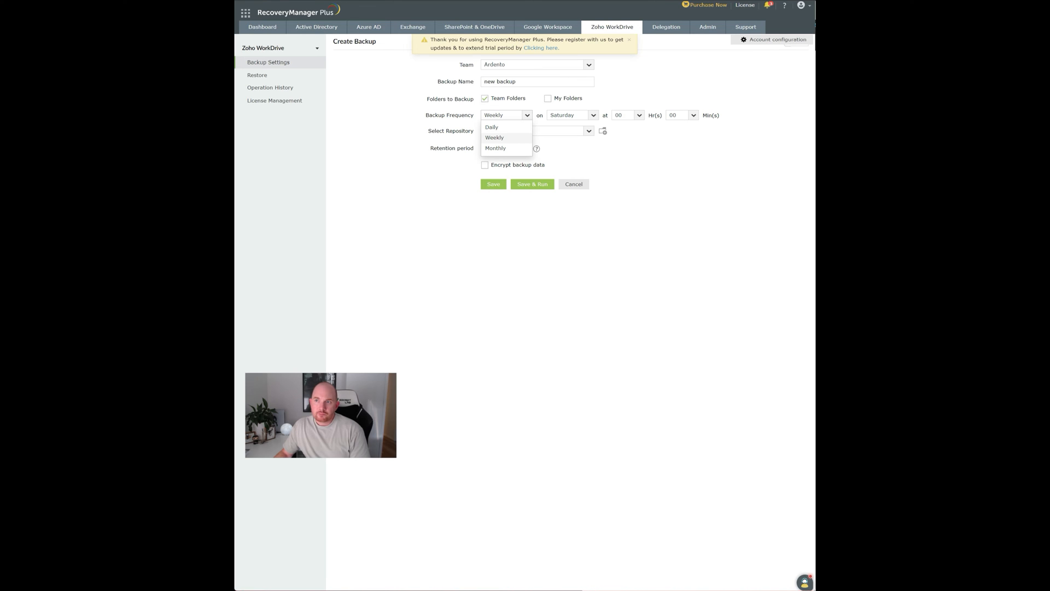
{"action": "left_click", "coordinate": [493, 137]}
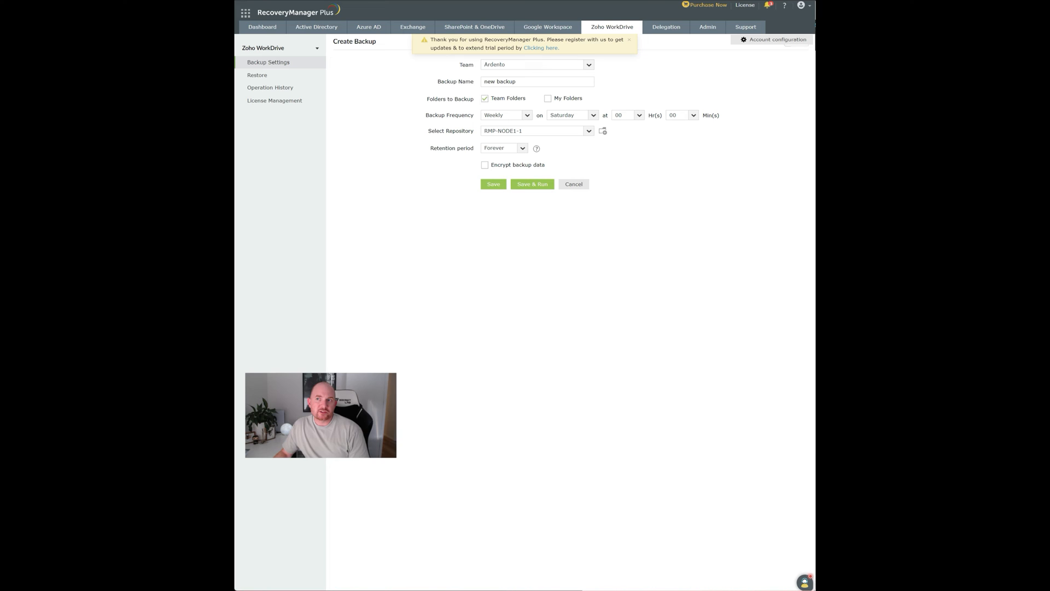
{"action": "mouse_move", "coordinate": [535, 130]}
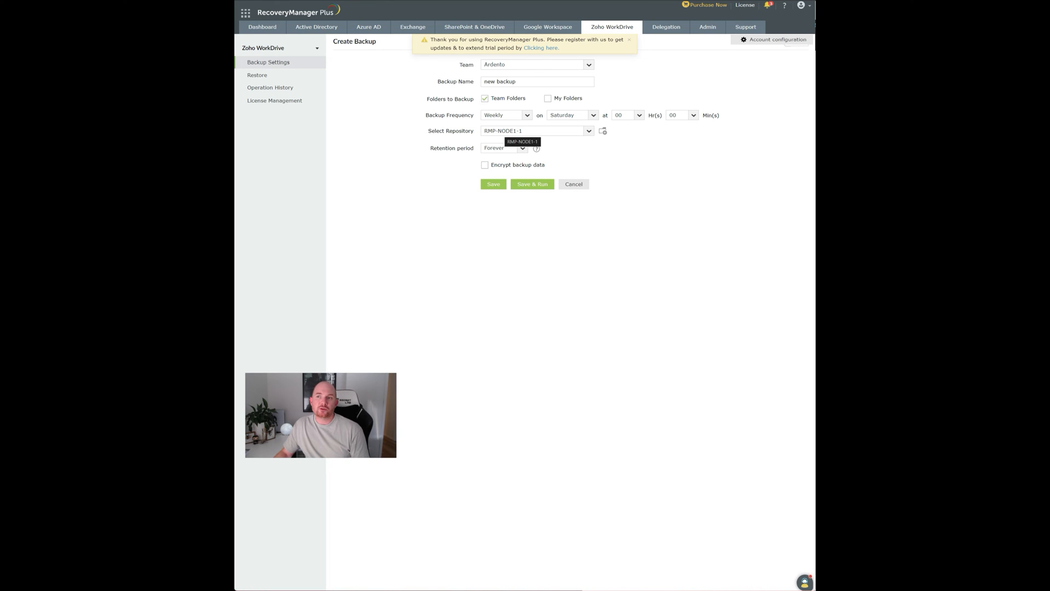
{"action": "left_click", "coordinate": [588, 130]}
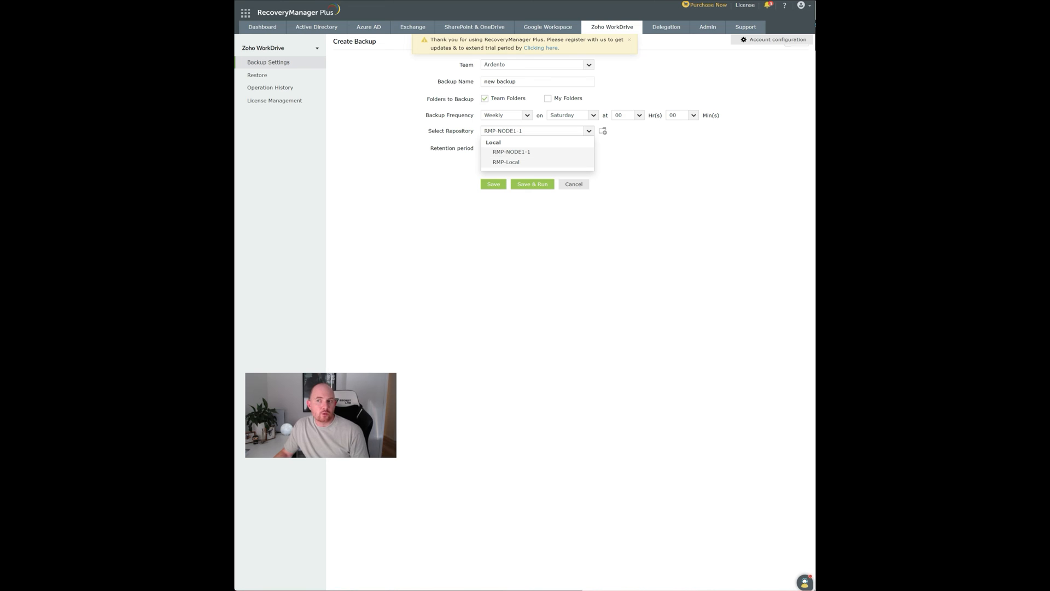
{"action": "left_click", "coordinate": [511, 151]}
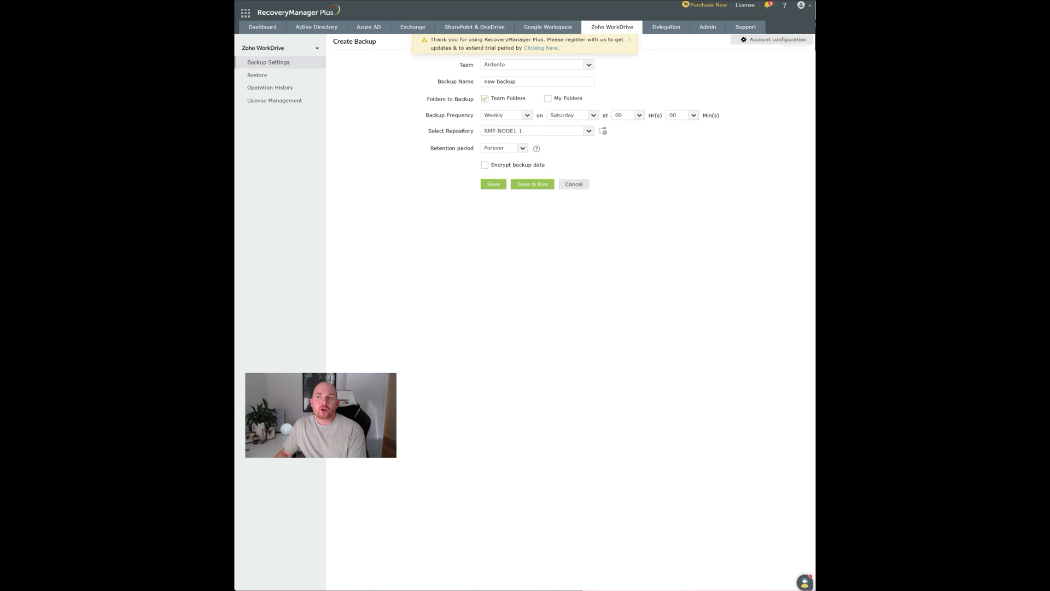
{"action": "left_click", "coordinate": [504, 148]}
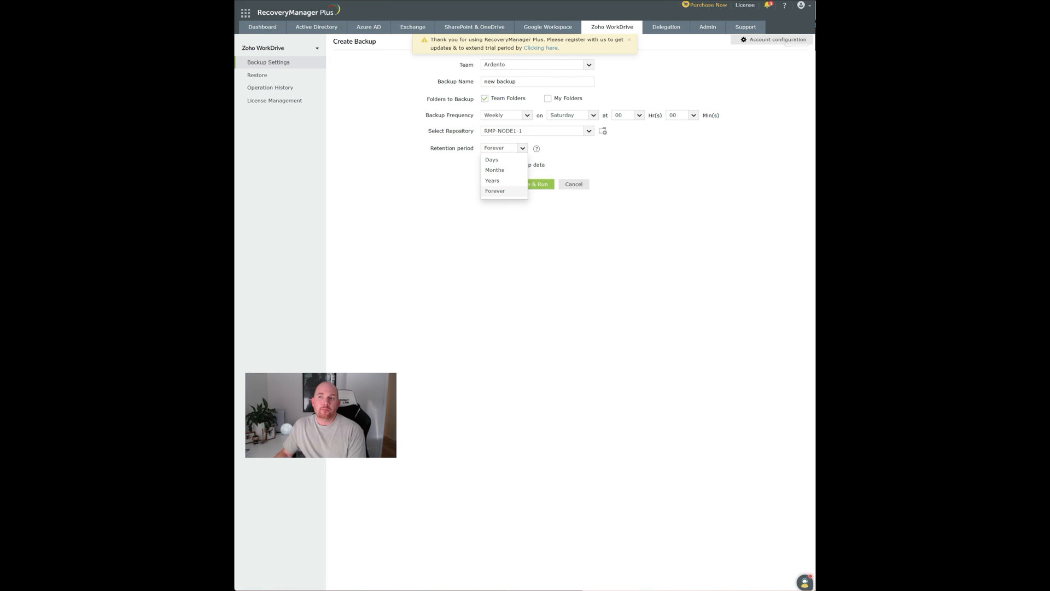
{"action": "mouse_move", "coordinate": [504, 148]}
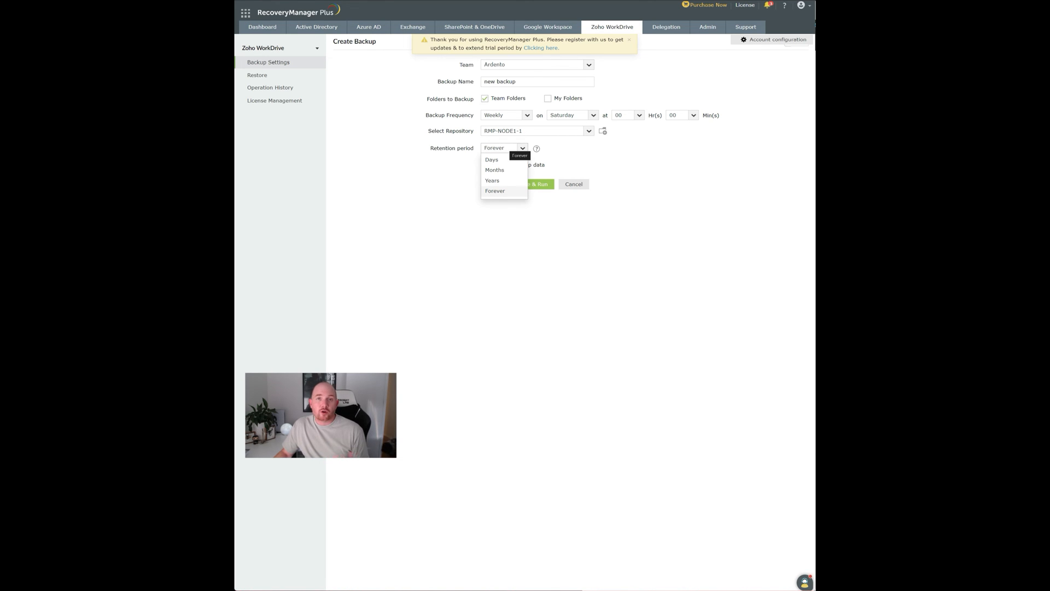
{"action": "left_click", "coordinate": [494, 191]}
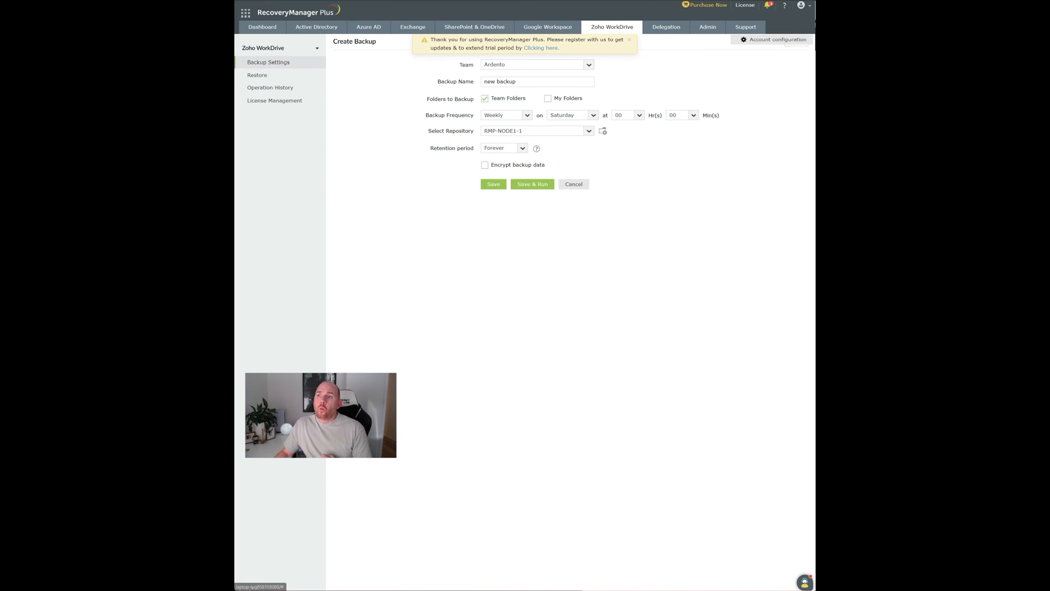
- Cancel the Create Backup form and open Restore History for the User Backup
{"action": "left_click", "coordinate": [573, 183]}
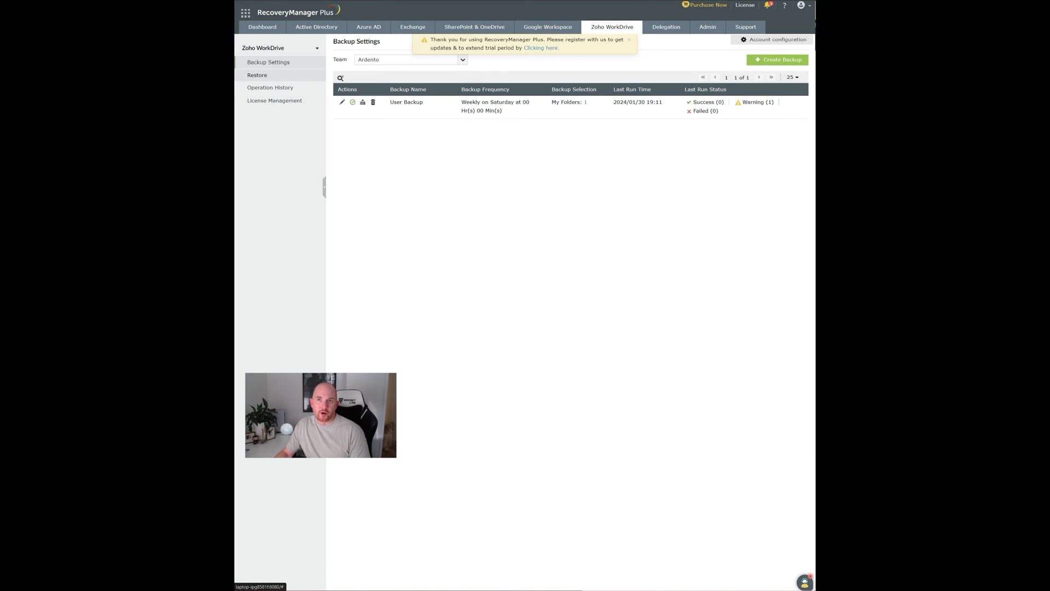
{"action": "left_click", "coordinate": [256, 75]}
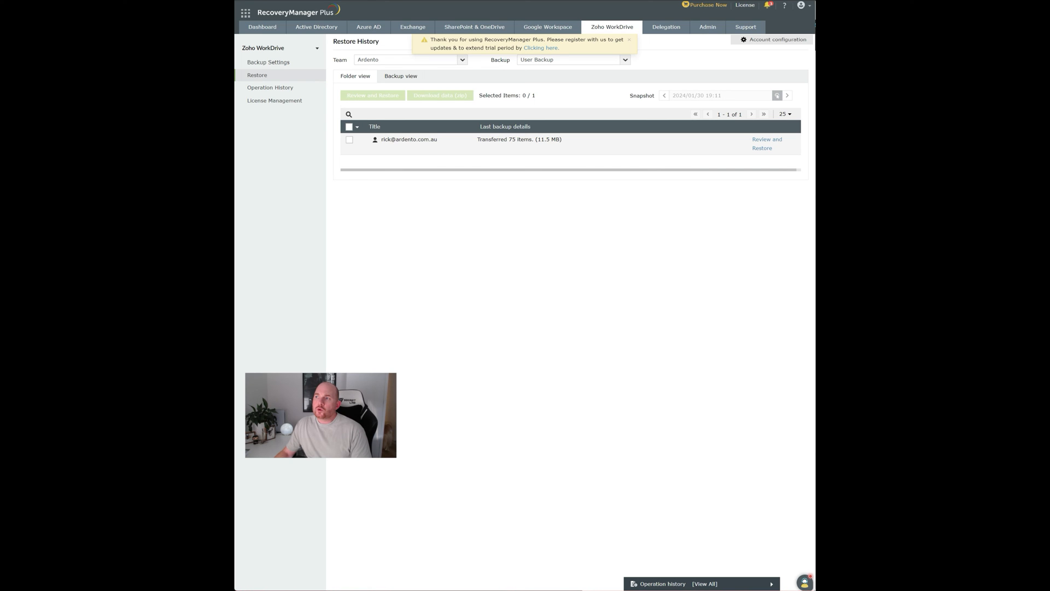
- Review the user's backed-up file list and open the My Pictures folder
{"action": "left_click", "coordinate": [766, 143]}
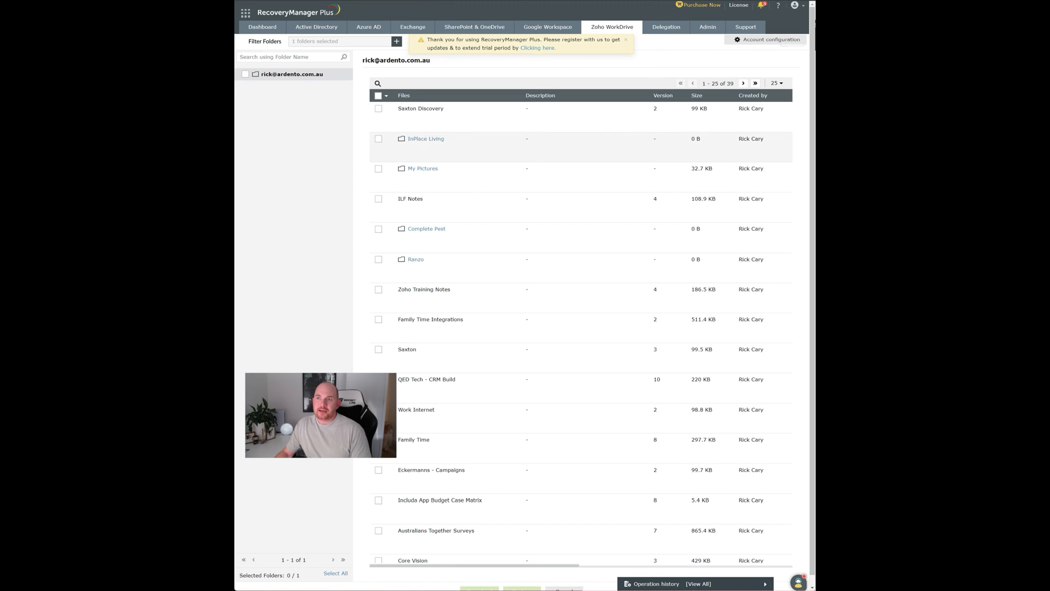
{"action": "scroll", "scroll_direction": "down", "scroll_amount": 3}
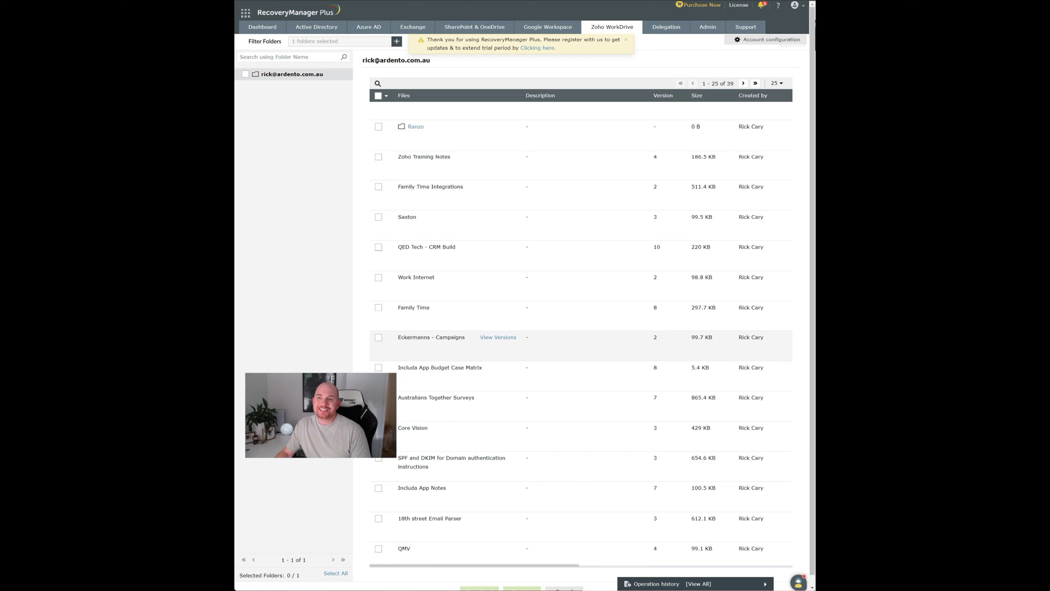
{"action": "scroll", "scroll_direction": "down", "scroll_amount": 3}
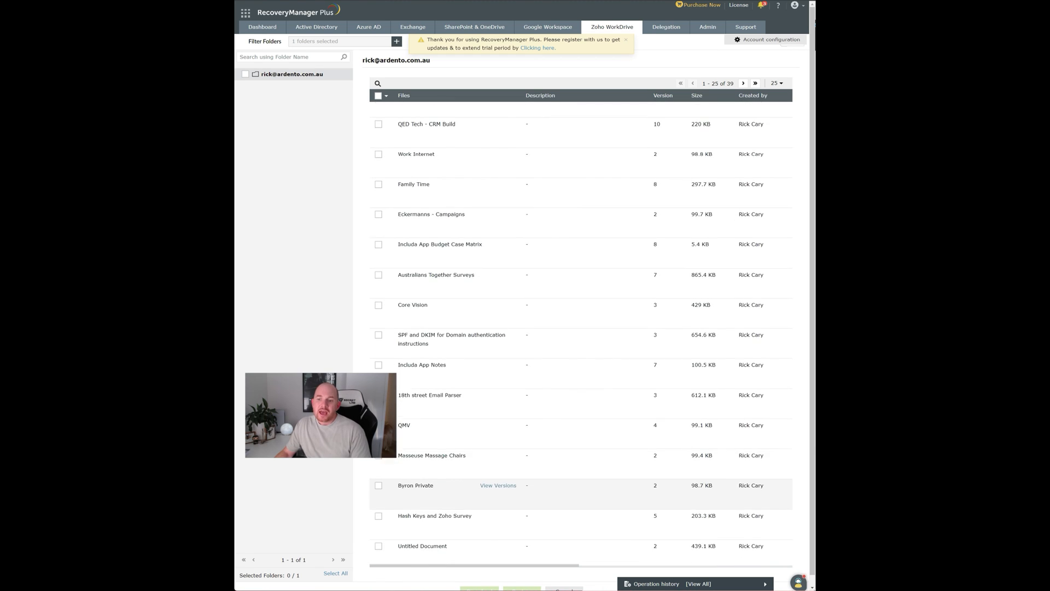
{"action": "scroll", "scroll_direction": "right", "scroll_amount": 3}
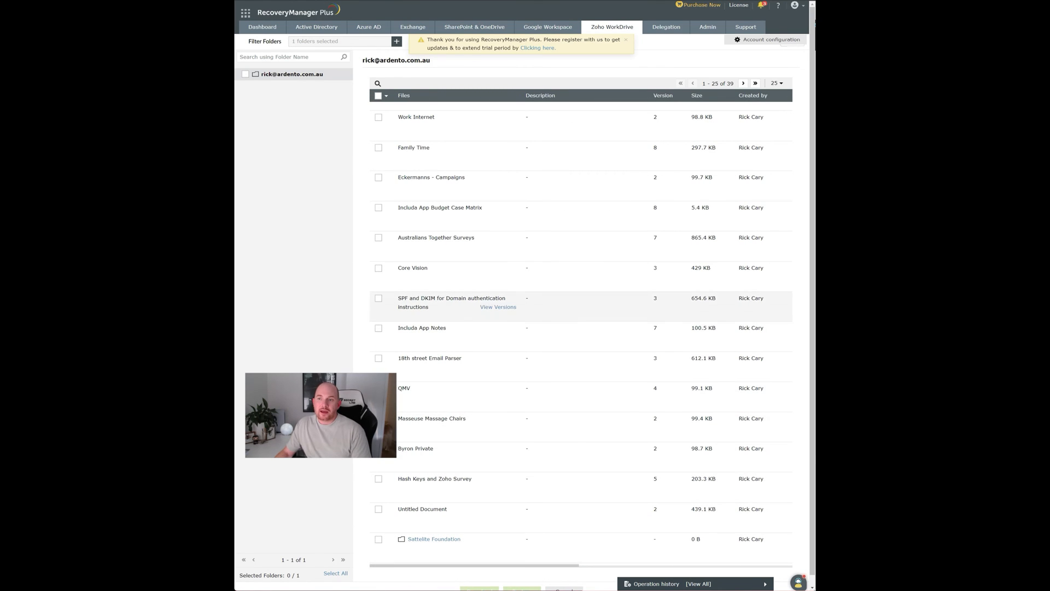
{"action": "scroll", "scroll_direction": "up", "scroll_amount": 3}
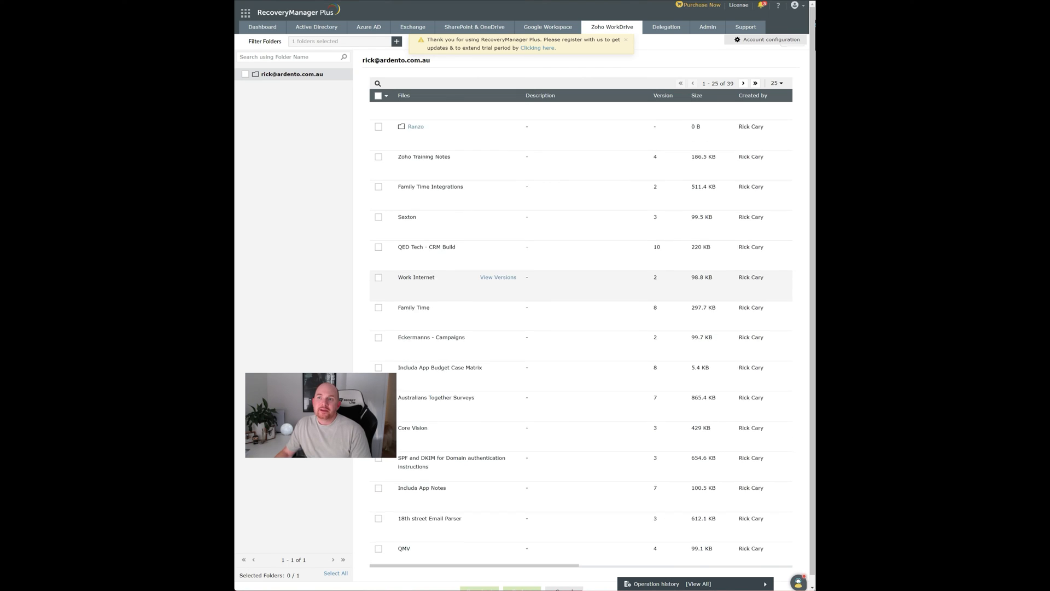
{"action": "scroll", "scroll_direction": "up", "scroll_amount": 3}
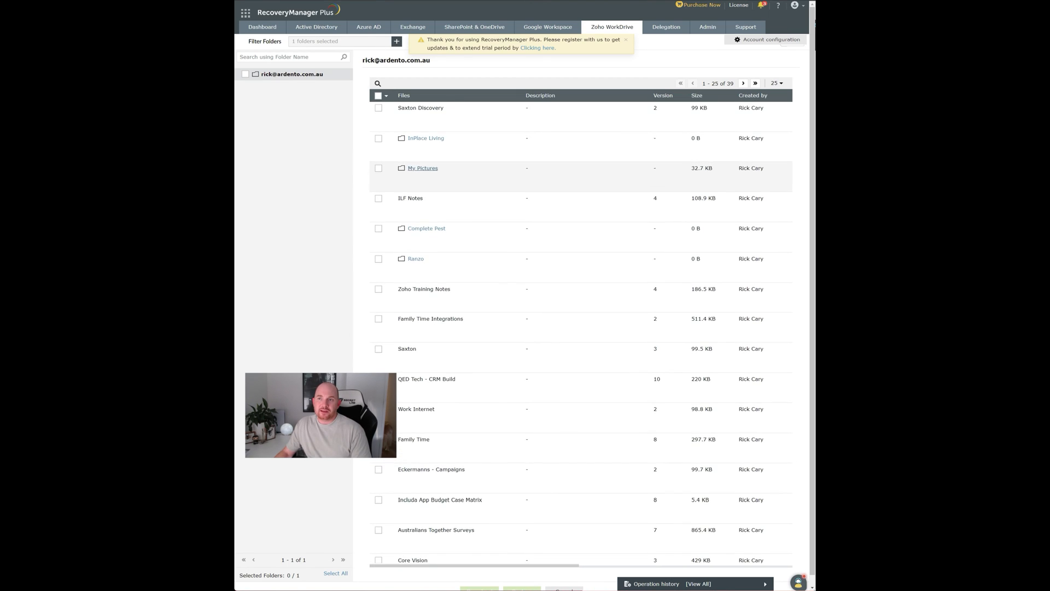
{"action": "left_click", "coordinate": [422, 168]}
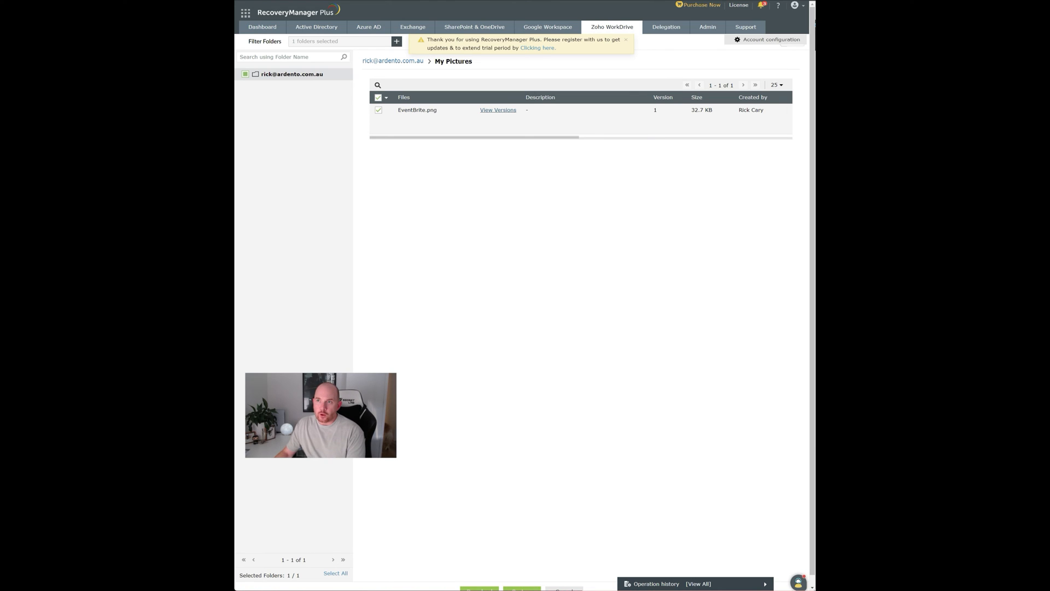
- Show the backed-up versions of EventBrite.png, version 1 at 32.7 KB
{"action": "left_click", "coordinate": [417, 109]}
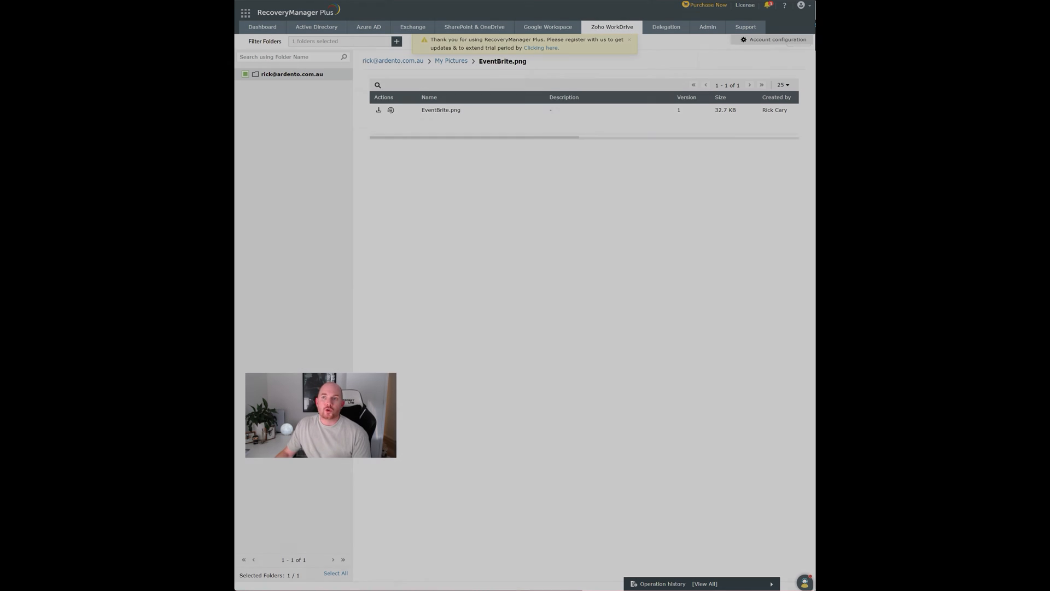
{"action": "left_click", "coordinate": [391, 109]}
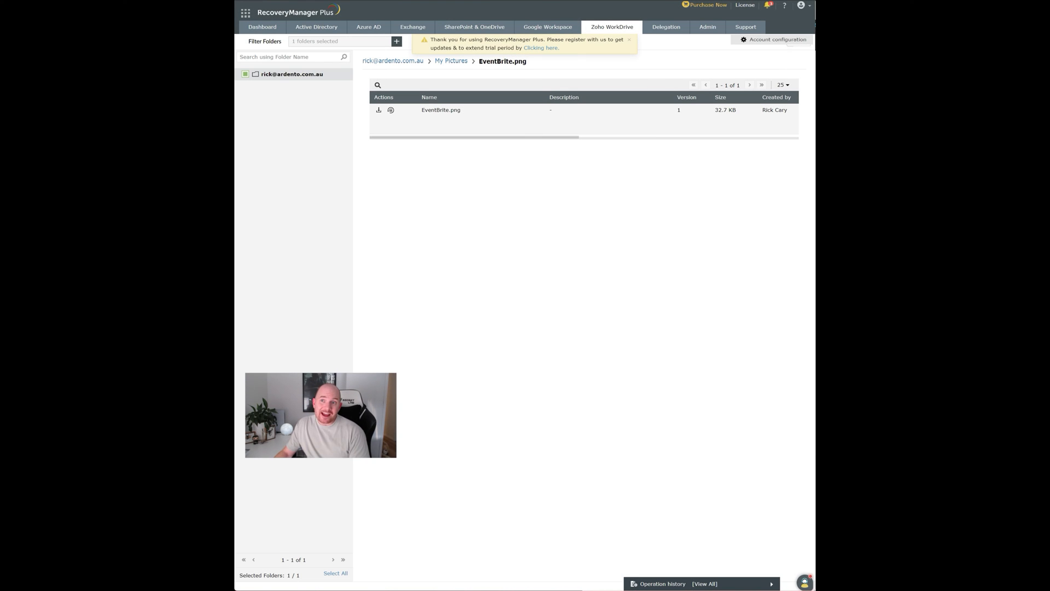
{"action": "mouse_move", "coordinate": [378, 109]}
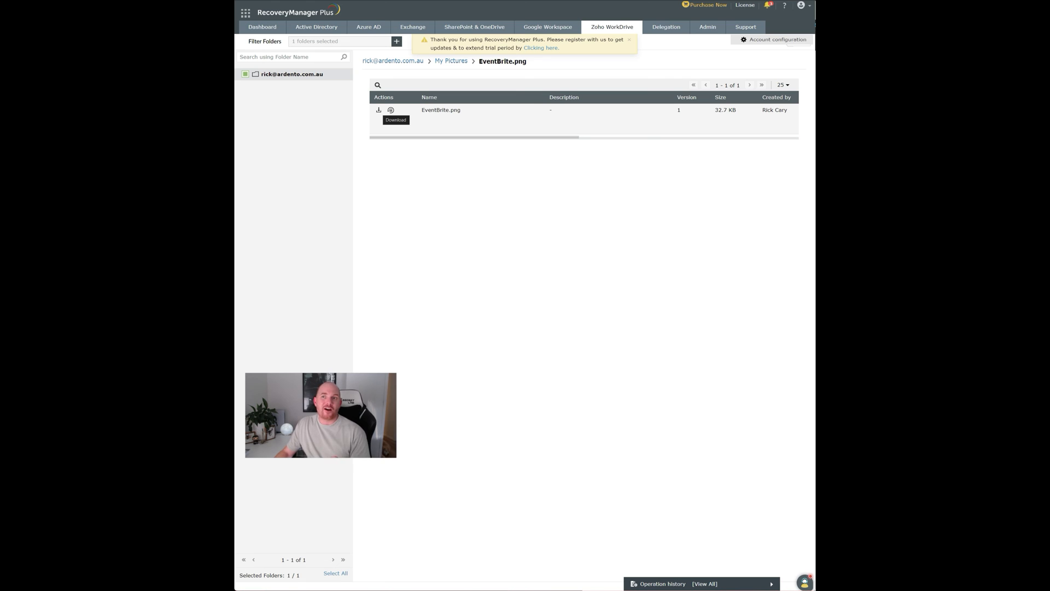